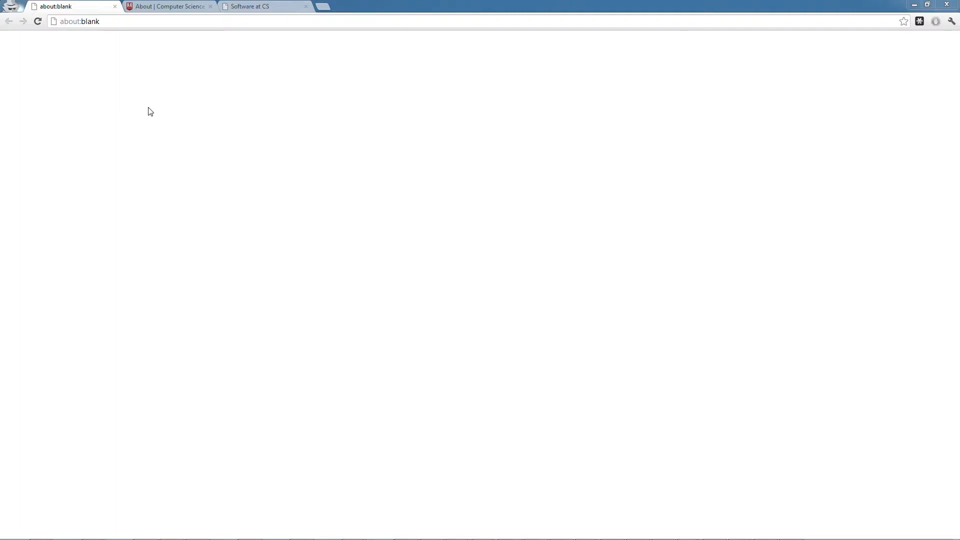
Bring up the Virginia Tech Computer Science site with its announcements and login panel
click(168, 6)
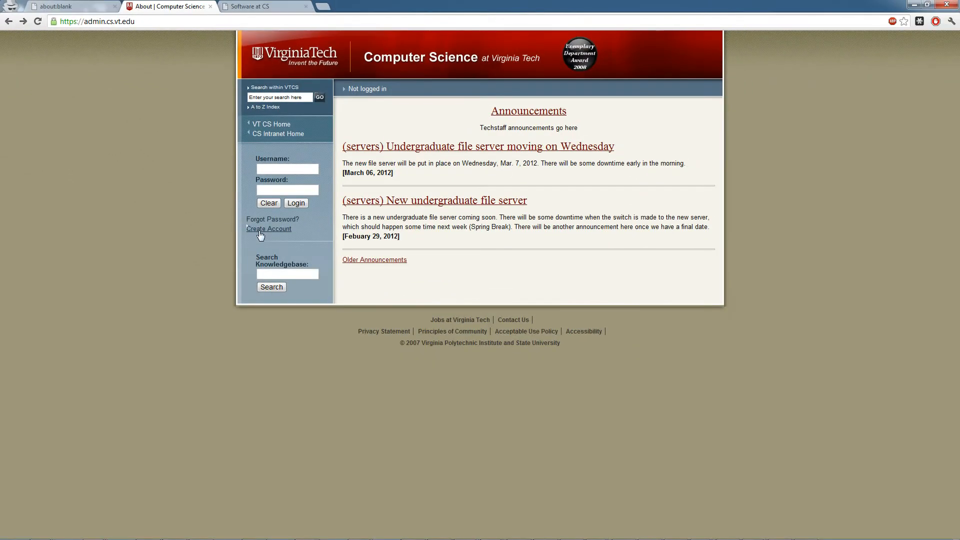
Reach the empty Create Account form on the VT CS admin site
click(268, 229)
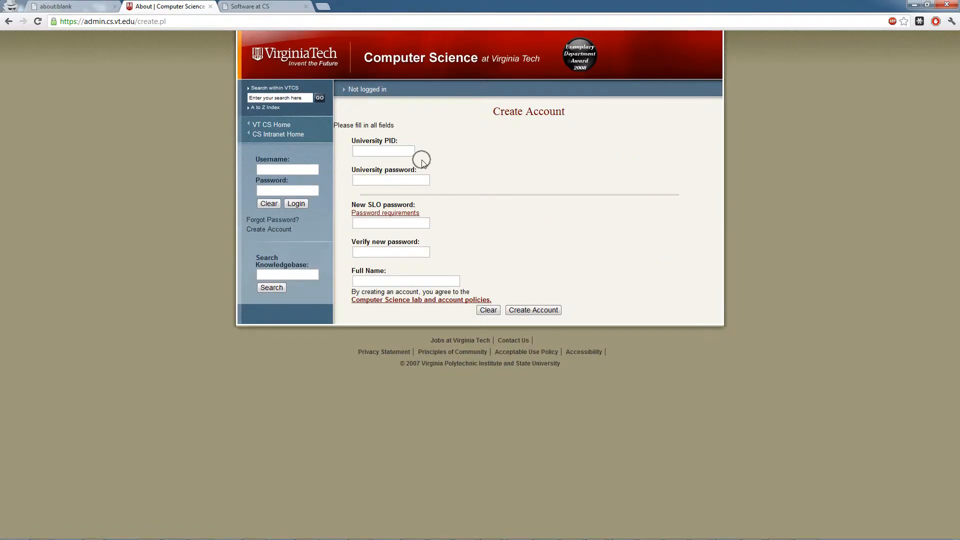
mouse_move(215, 45)
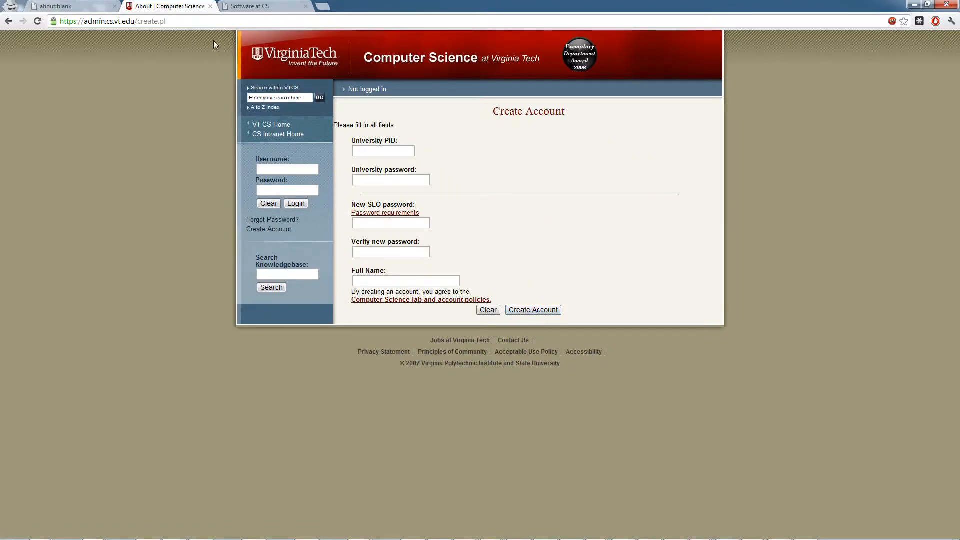
mouse_move(237, 16)
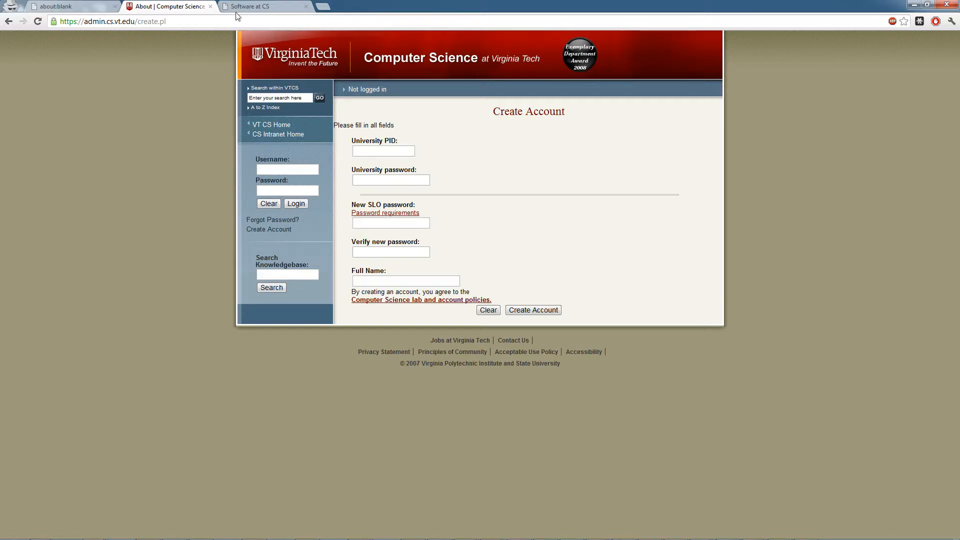
From the Software at CS welcome page, start loading the DreamSpark full software downloads site
click(257, 6)
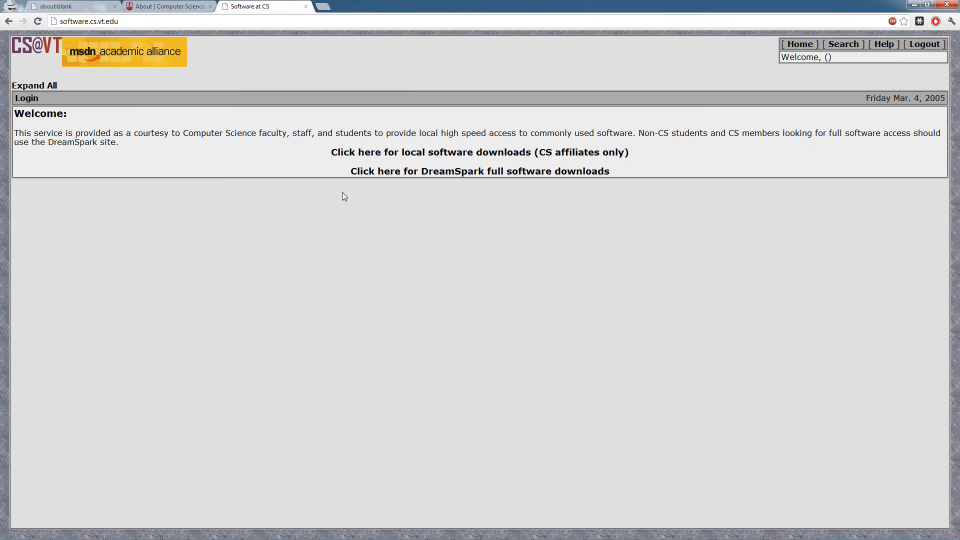
mouse_move(347, 188)
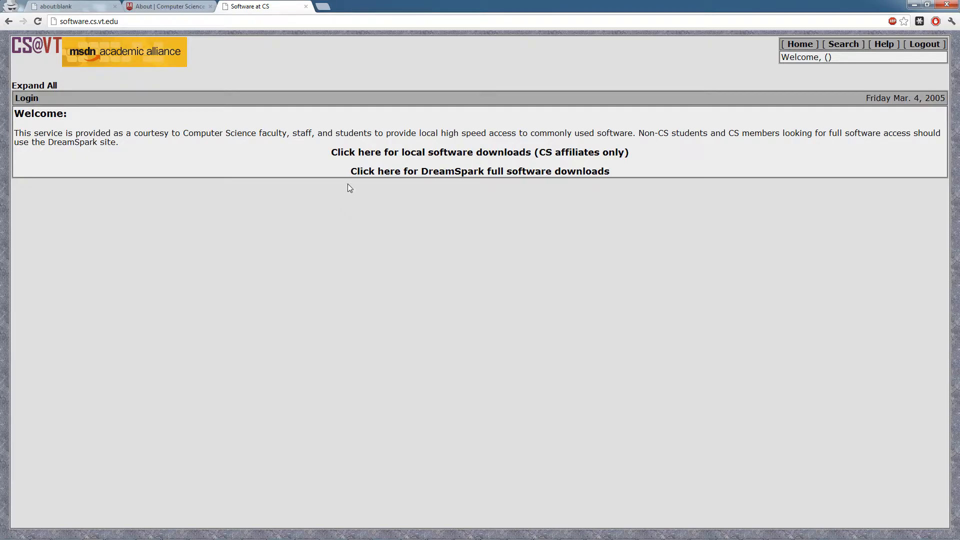
mouse_move(358, 187)
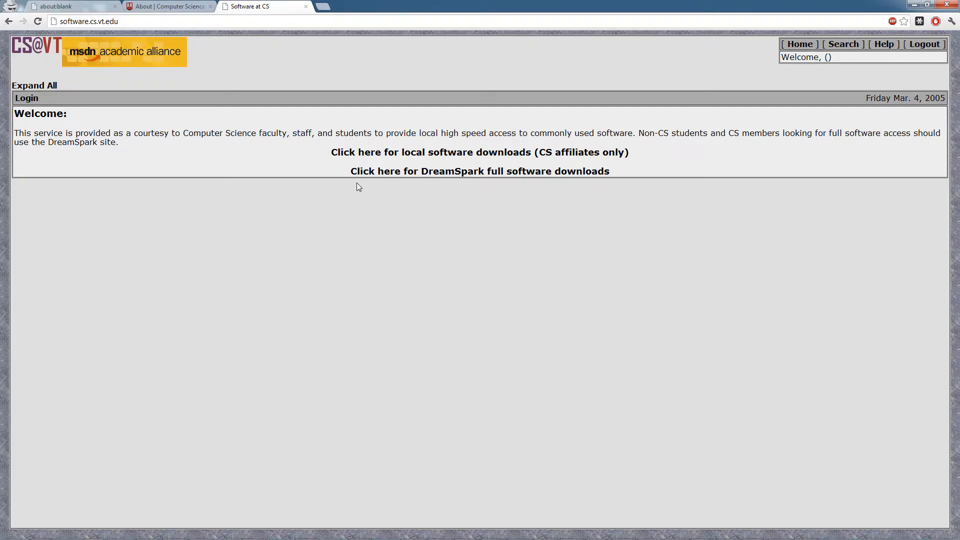
click(479, 171)
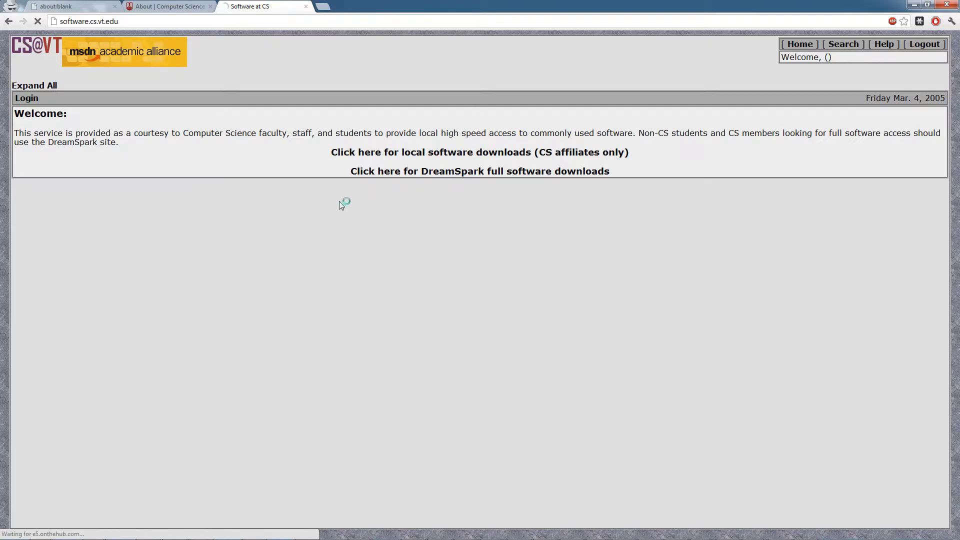
Add Windows 8 Professional 32-bit and 64-bit to the DreamSpark cart, subtotal $0.00
click(479, 171)
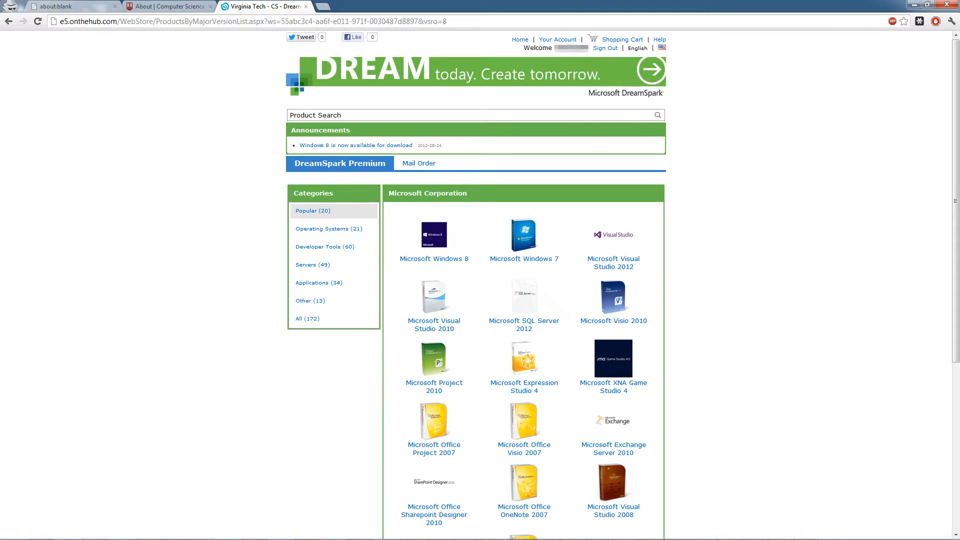
mouse_move(384, 238)
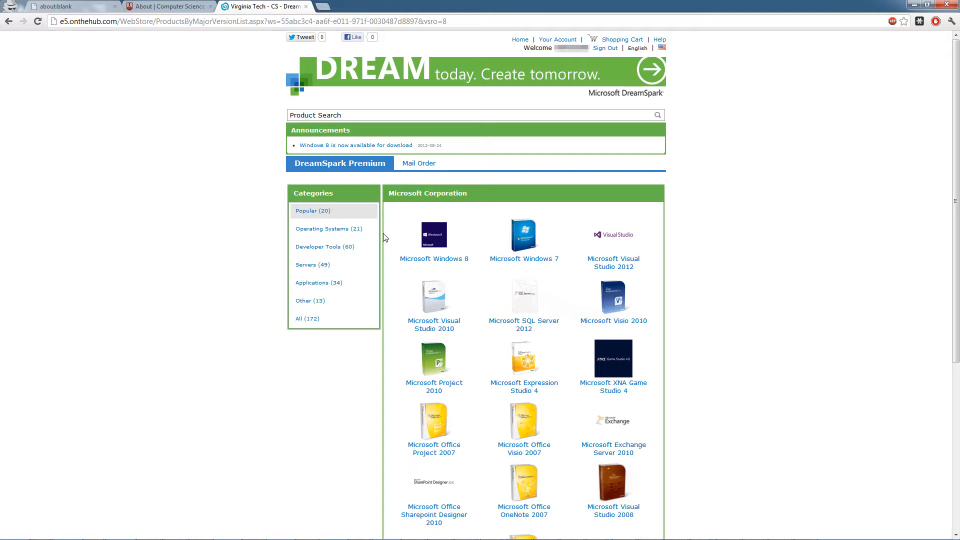
mouse_move(509, 155)
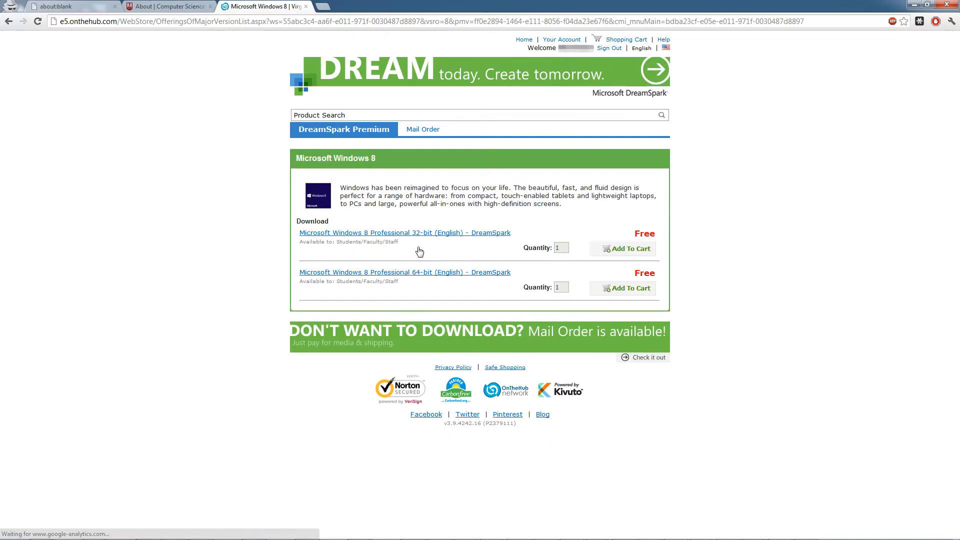
click(623, 288)
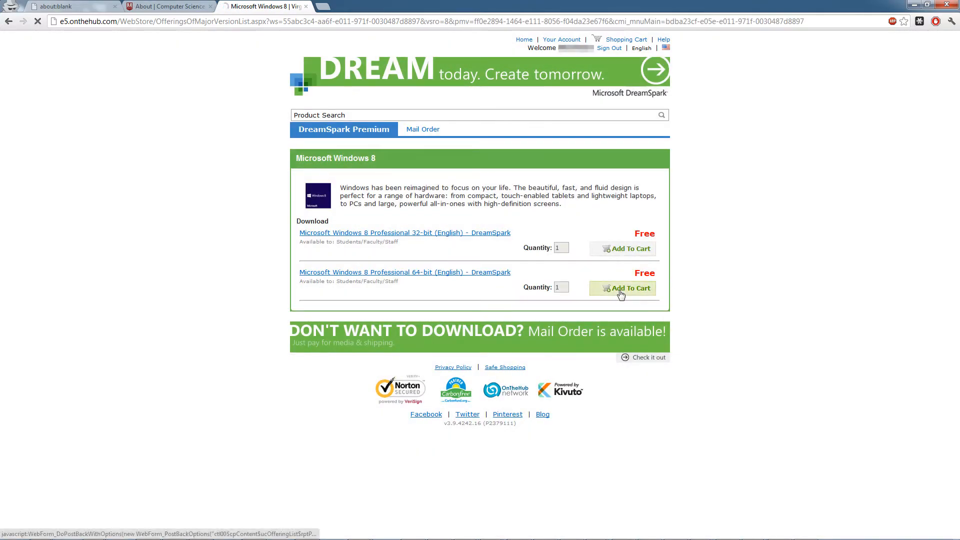
click(622, 288)
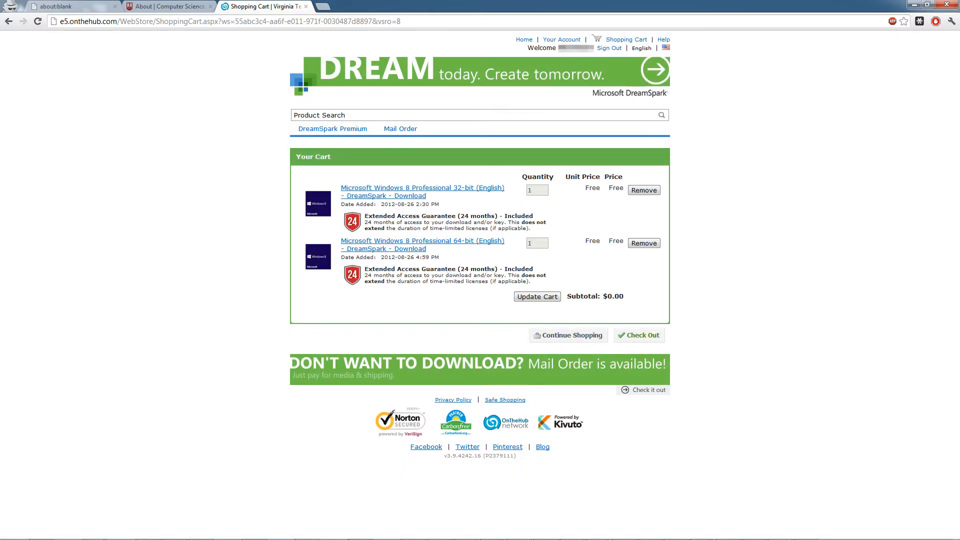
mouse_move(645, 362)
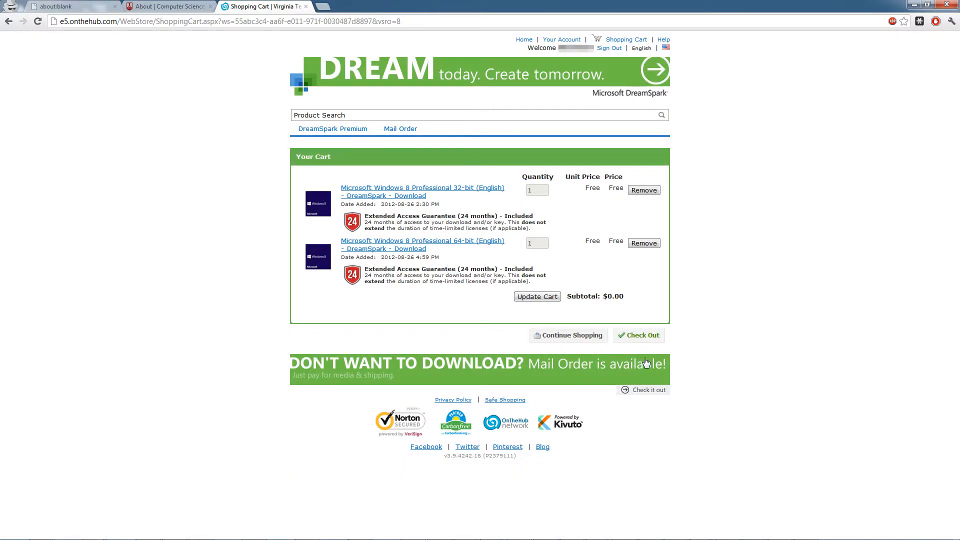
Check out the cart so the DreamSpark EULA page lists both Windows 8 Professional downloads
click(638, 335)
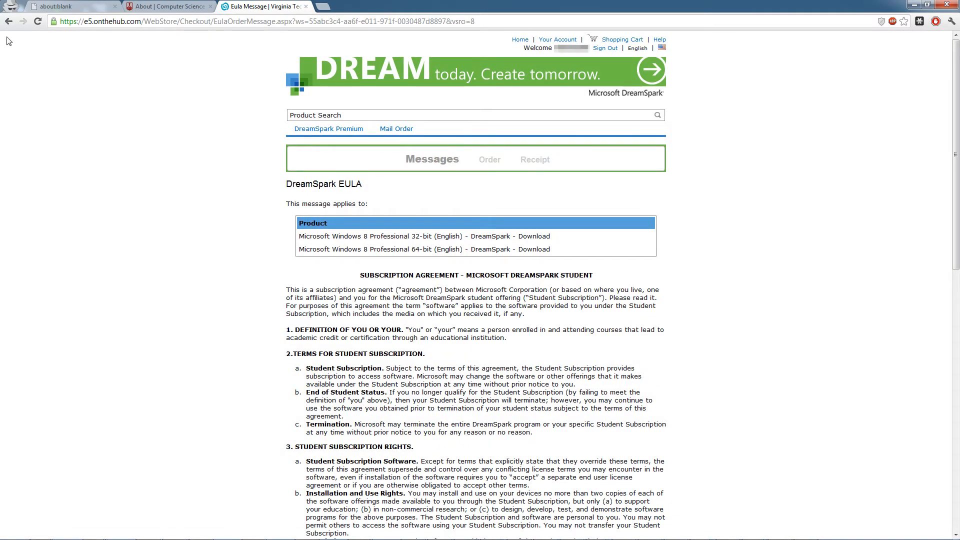
click(623, 39)
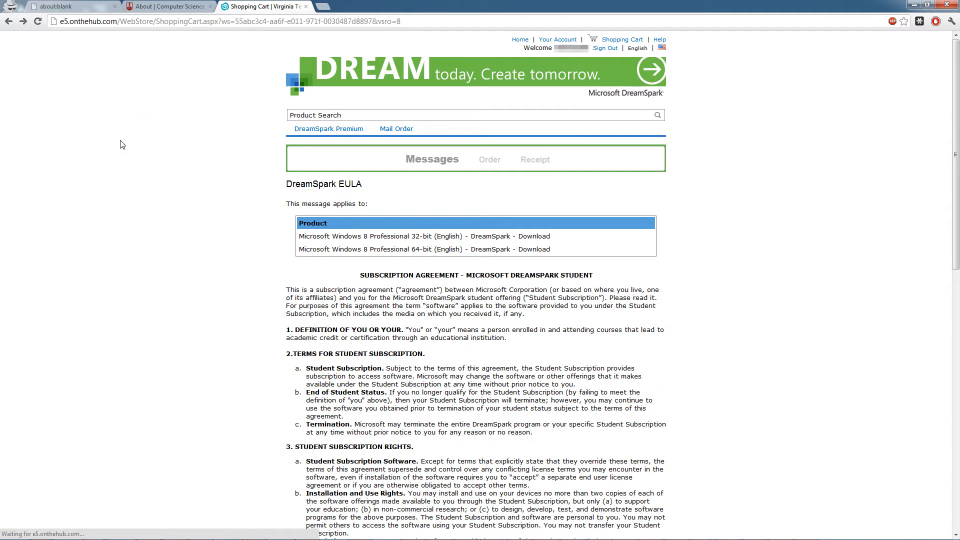